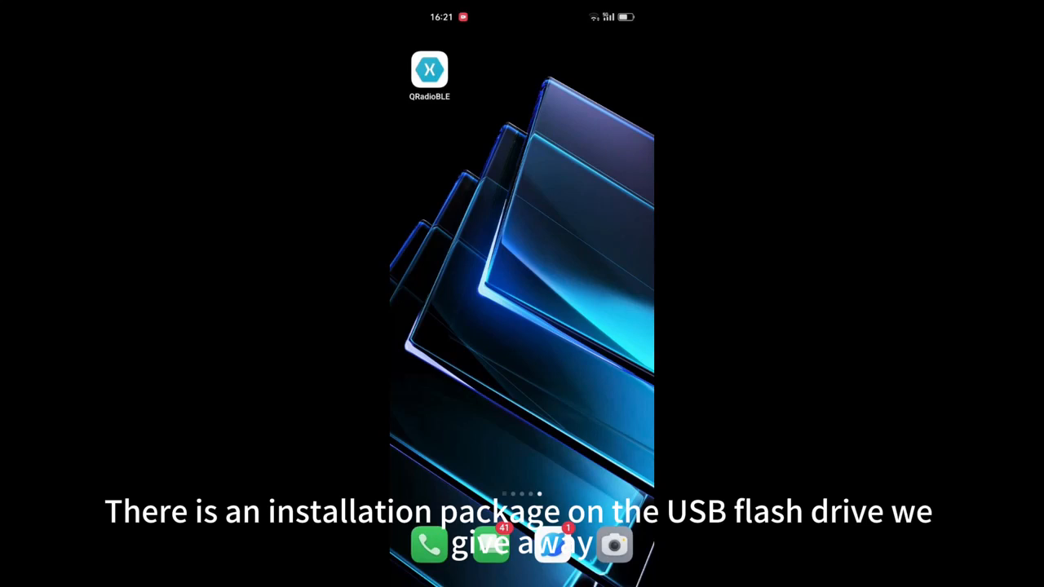
# - Launch QRadioBLE and connect to the PMR-171-BT radio, mirroring its 17.458 MHz LSB setting
pyautogui.moveTo(522, 8); pyautogui.dragTo(522, 245)
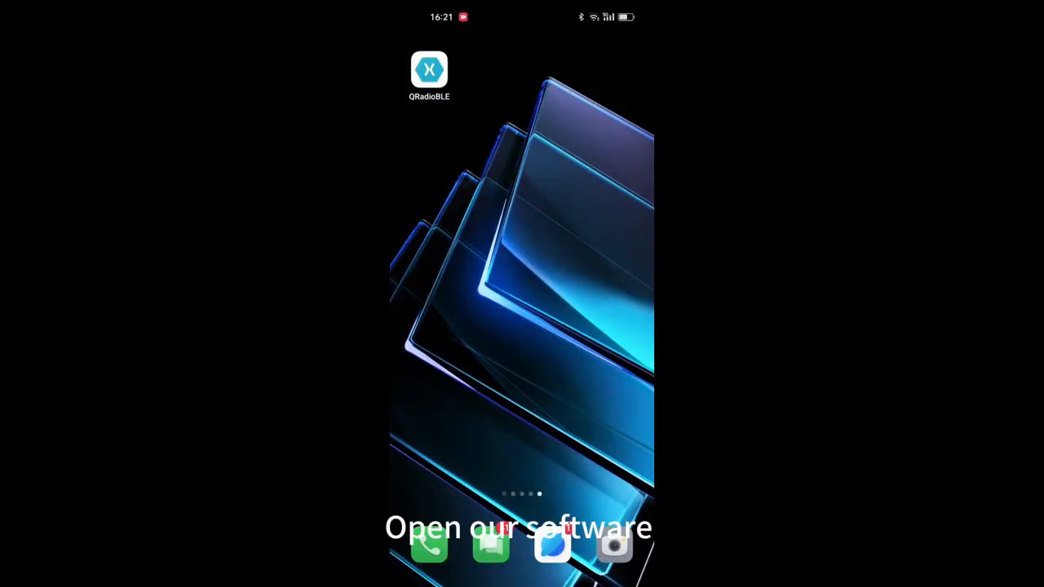
pyautogui.click(429, 70)
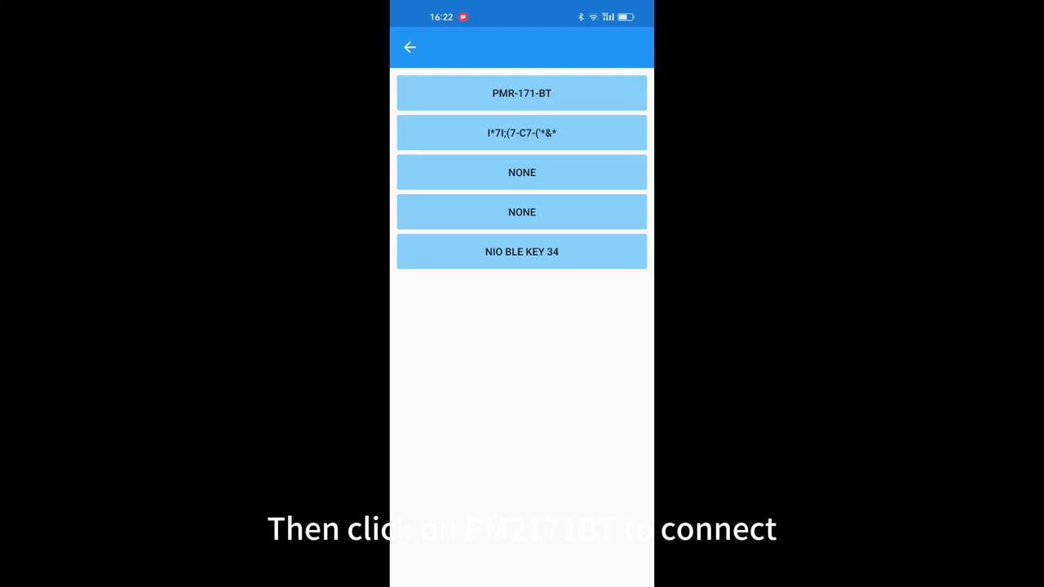
pyautogui.click(522, 91)
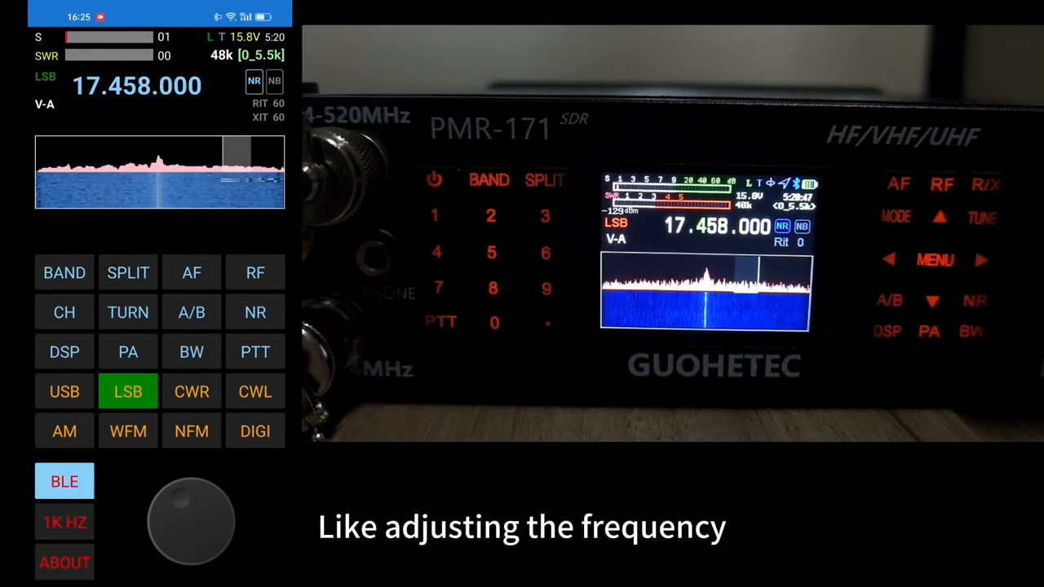
# - Retune to 29.600.000 and step the radio through NFM, USB and CWR modes
pyautogui.click(192, 430)
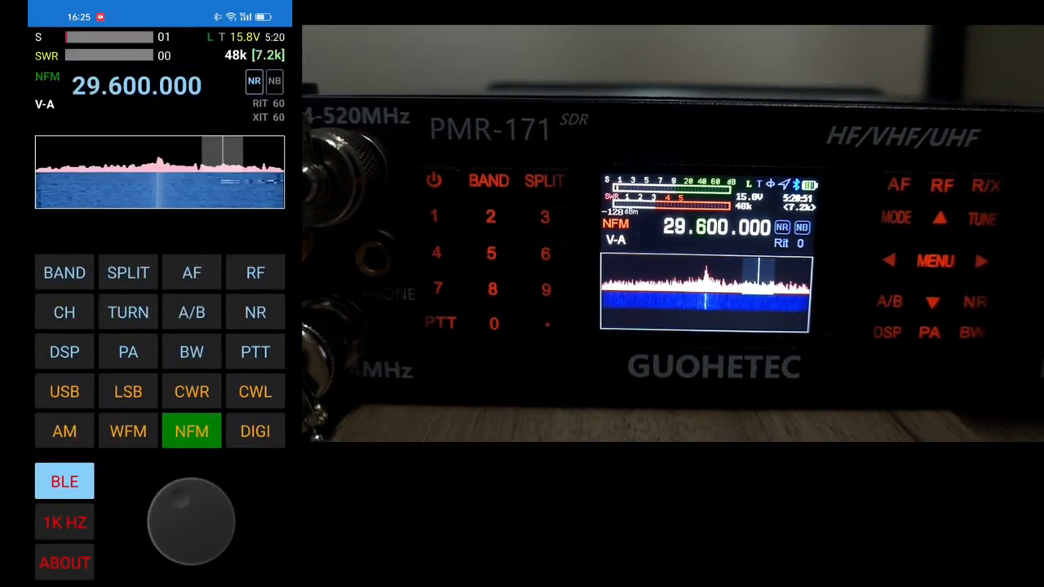
pyautogui.click(64, 391)
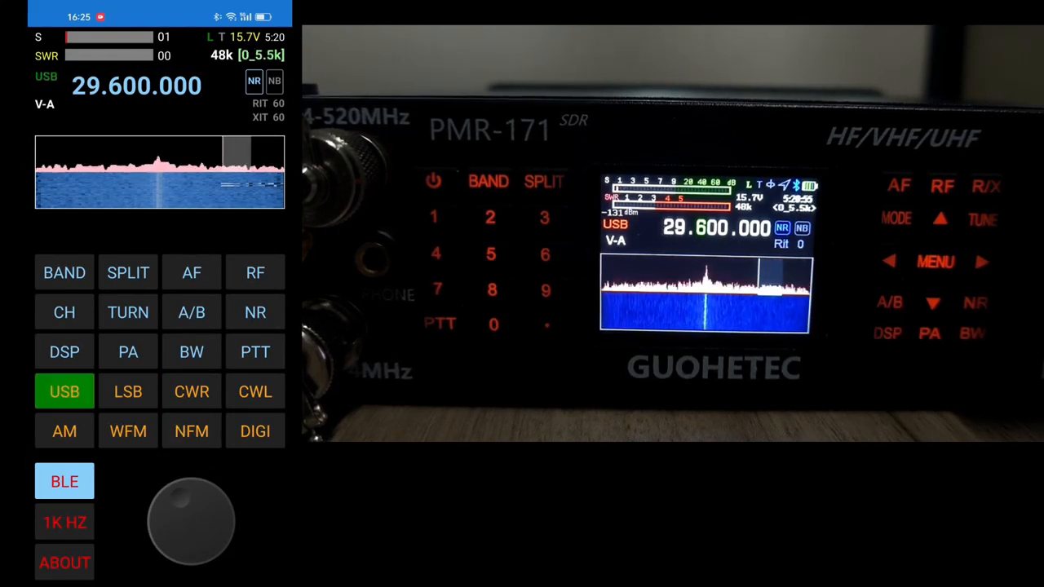
pyautogui.click(193, 391)
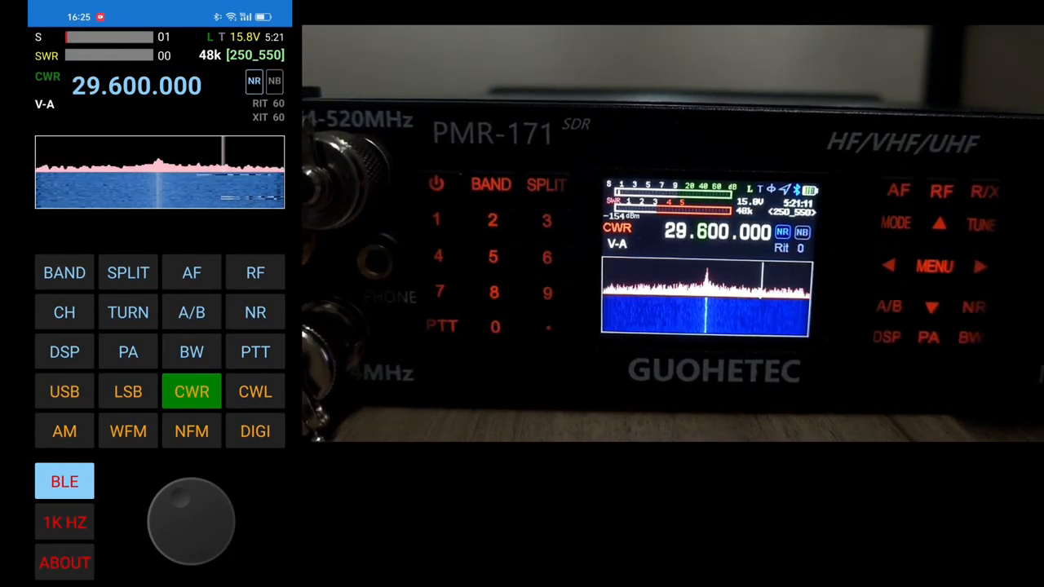
pyautogui.click(127, 431)
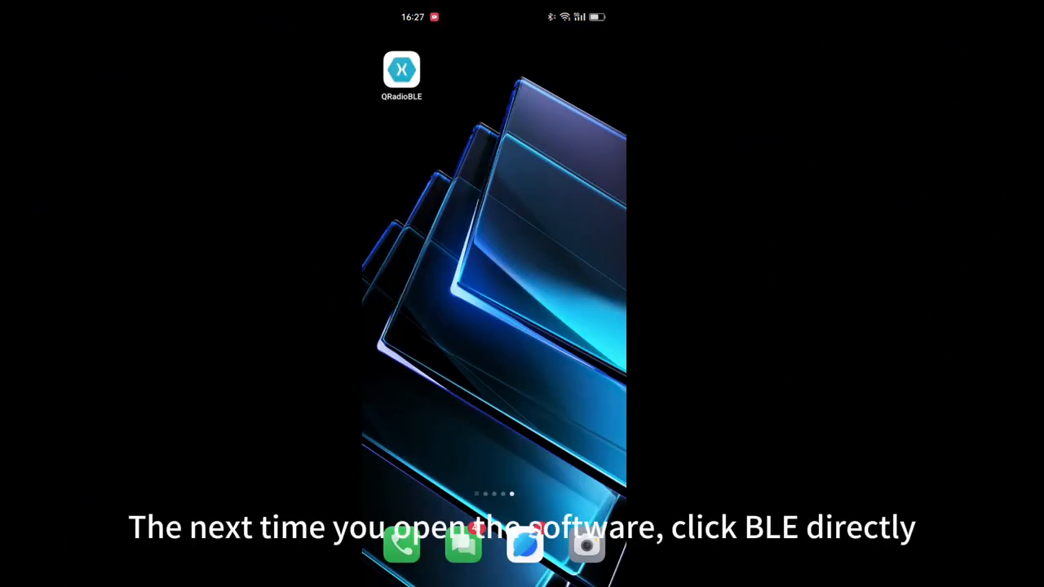
# - Reopen QRadioBLE and reconnect to the saved radio, now showing 29.911 MHz in WFM
pyautogui.click(401, 69)
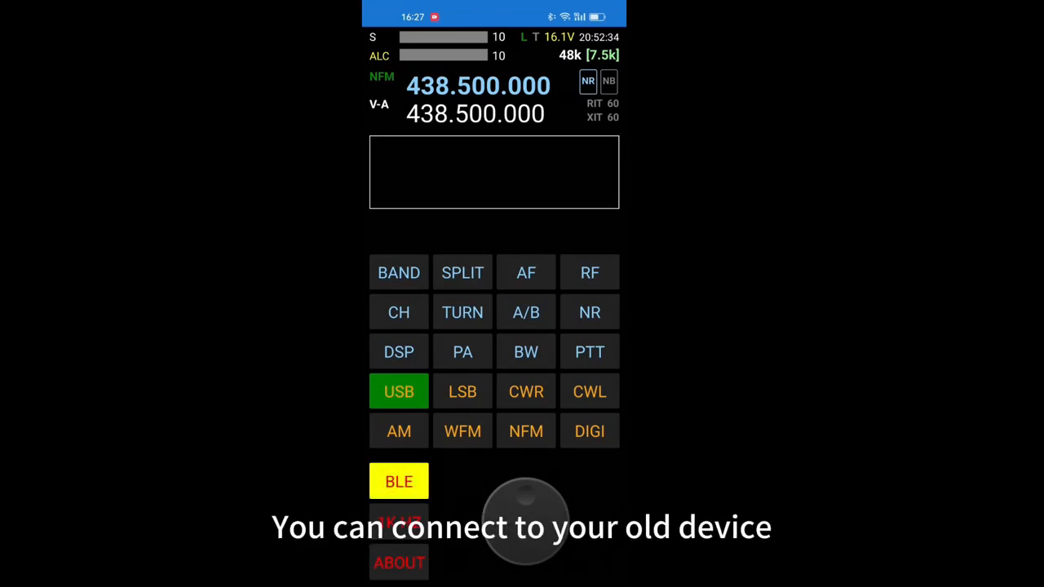
pyautogui.click(398, 481)
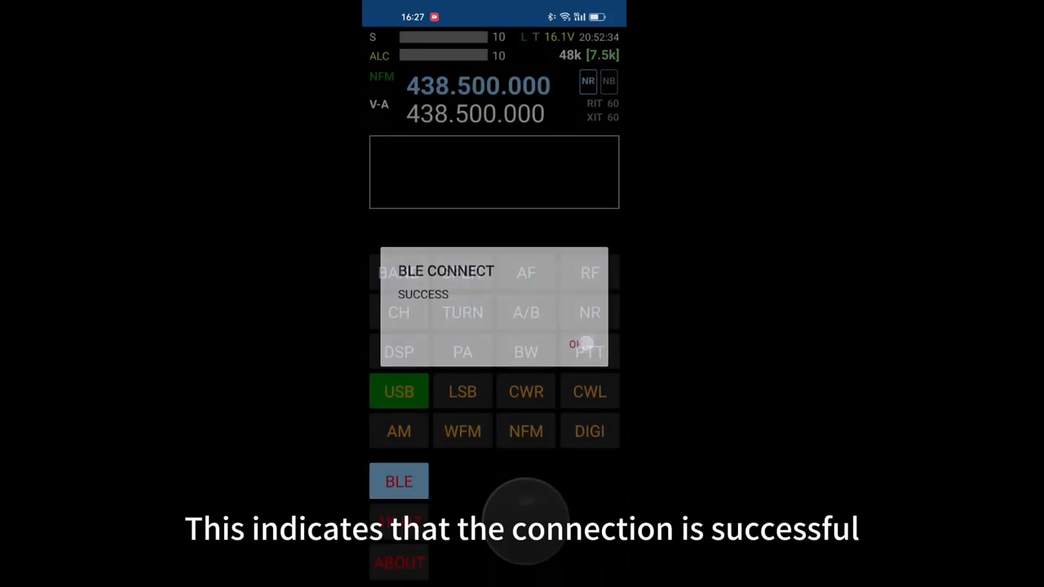
pyautogui.click(584, 343)
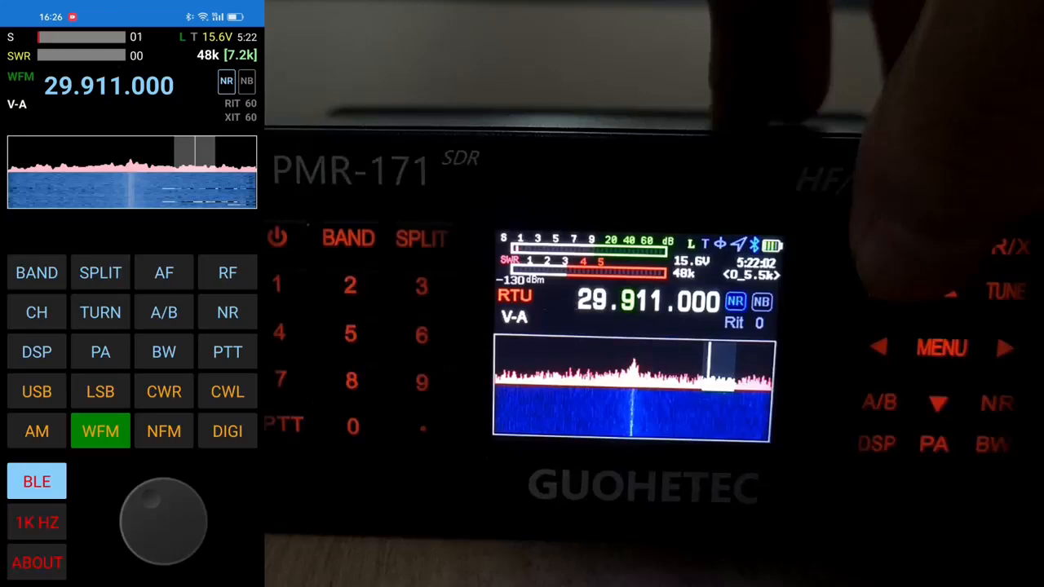
# - Switch the radio from WFM to USB mode at 29.911.000
pyautogui.click(35, 391)
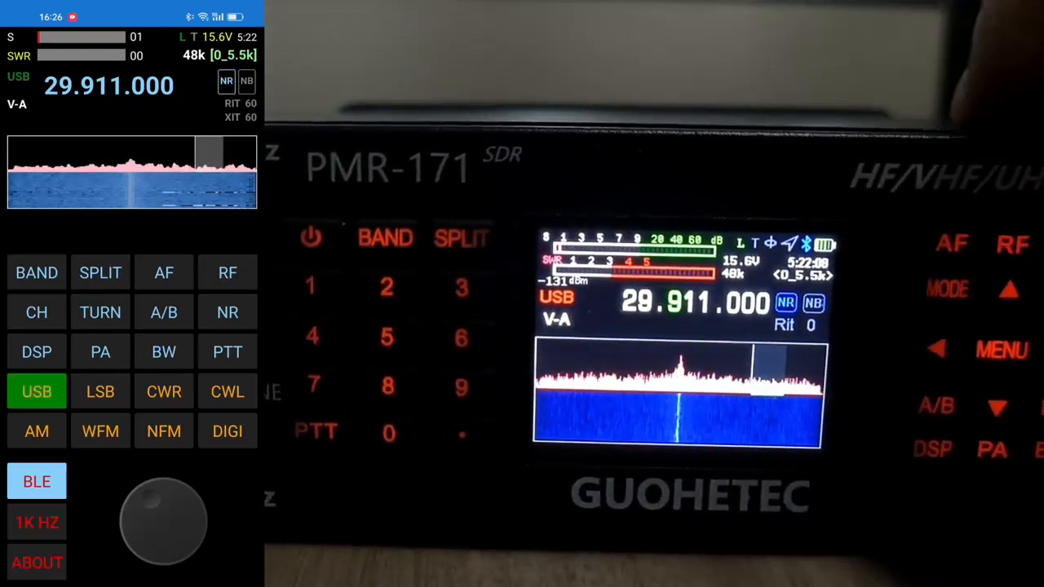